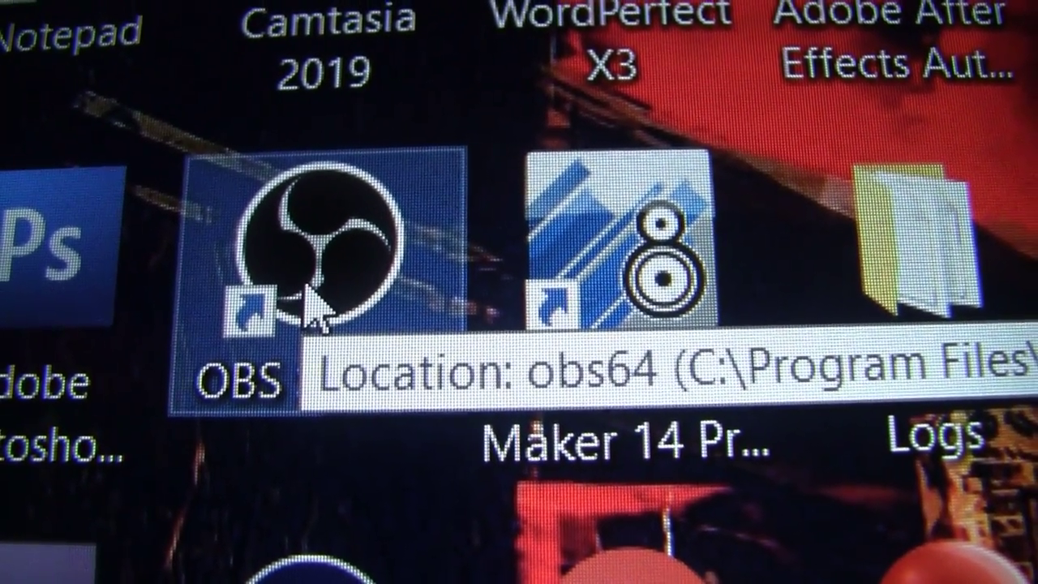
Launch OBS Studio from the desktop shortcut.
double_click(313, 260)
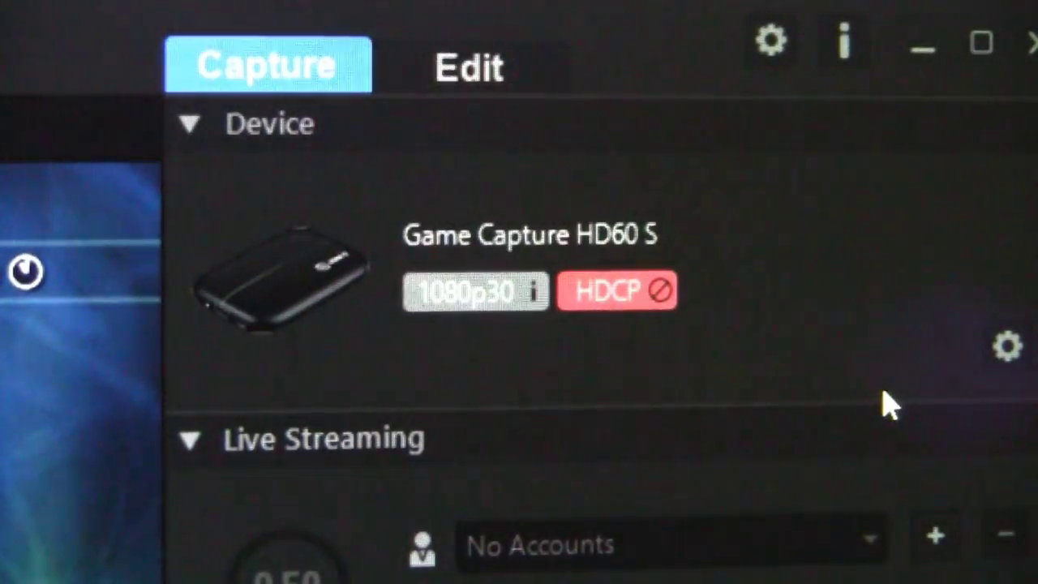
mouse_move(349, 292)
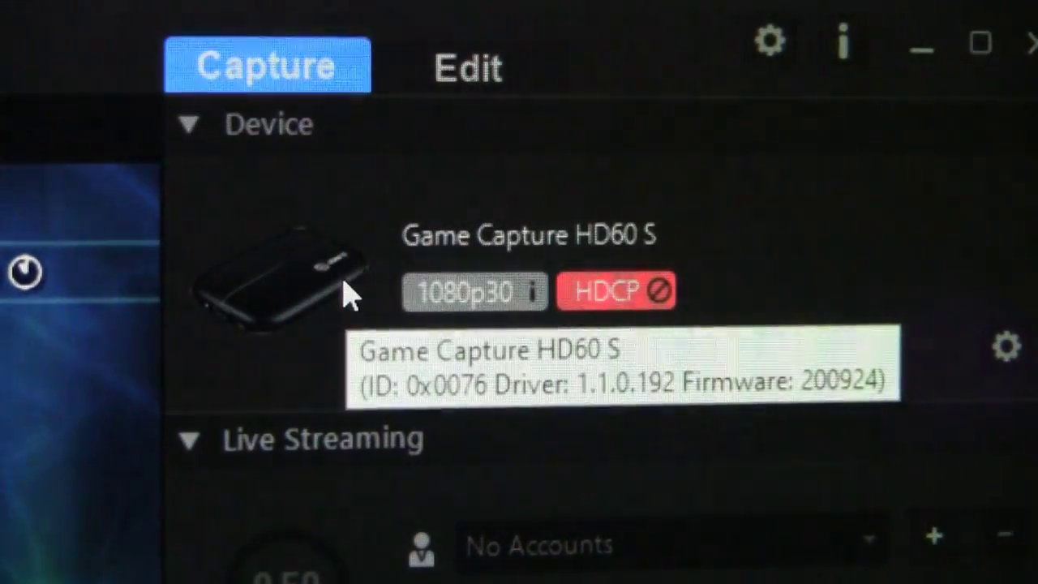
mouse_move(693, 418)
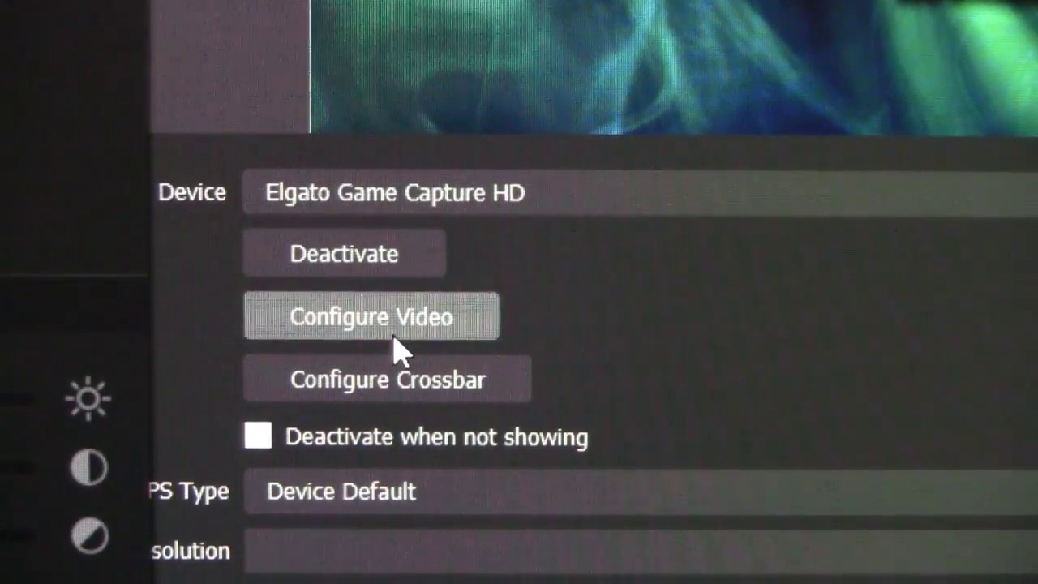
Open the Elgato source's video configuration and keep the profile at HD 1080.
left_click(371, 315)
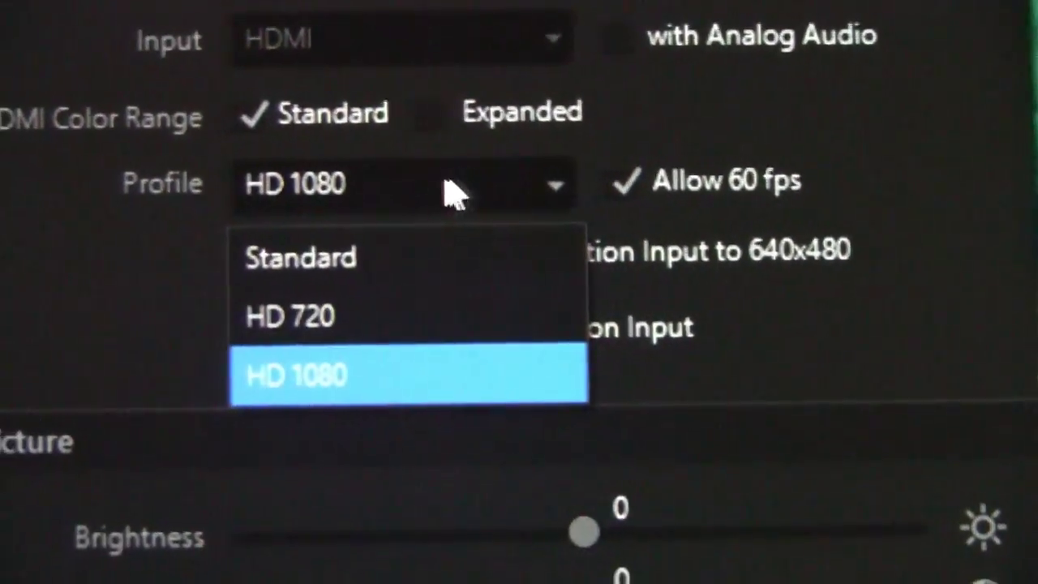
left_click(294, 374)
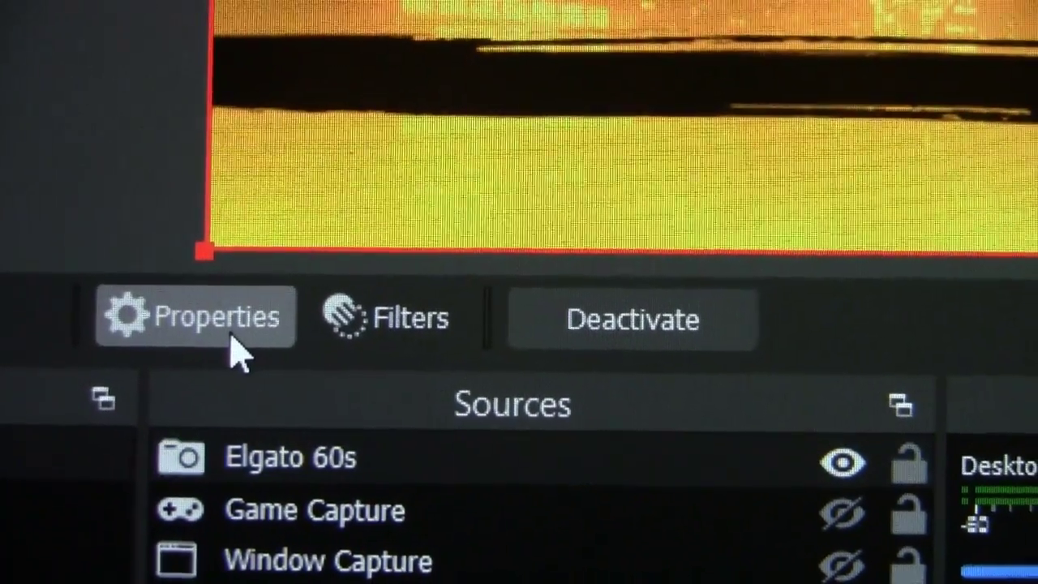
Reopen the Elgato 60s source's video configuration and uncheck 'with Analog Audio', keeping HDMI input.
left_click(195, 316)
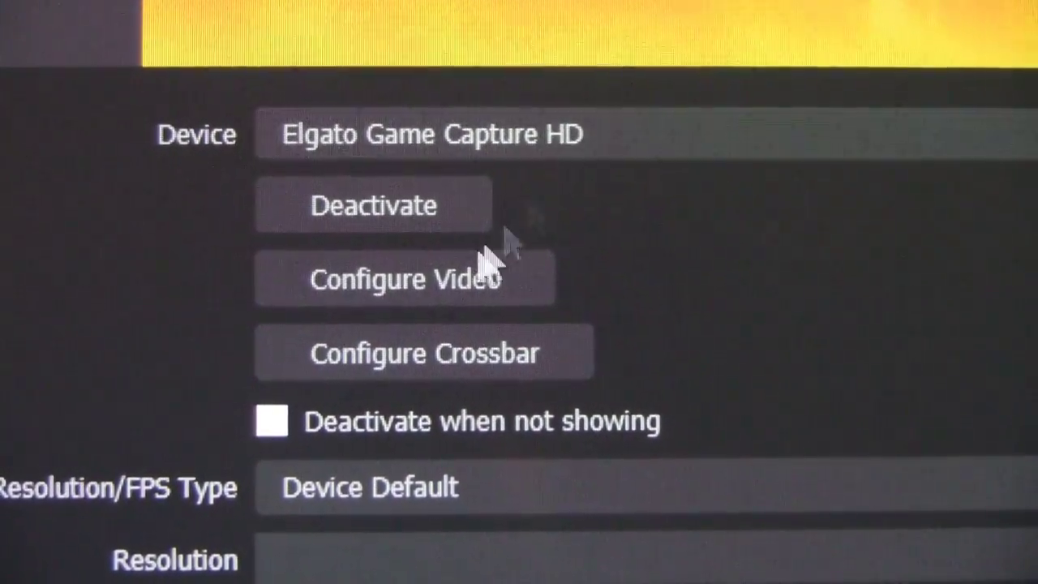
left_click(406, 278)
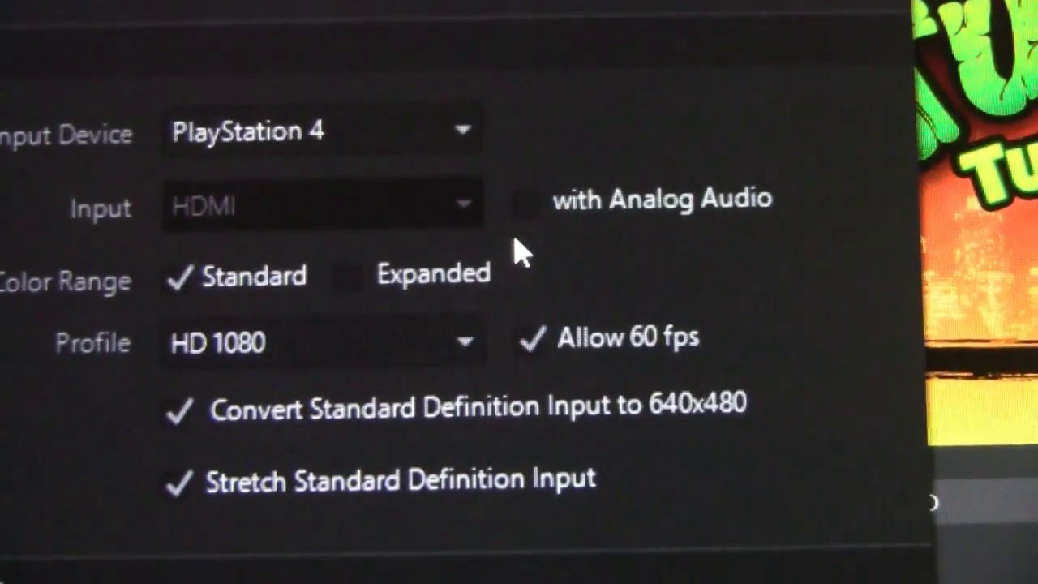
left_click(524, 201)
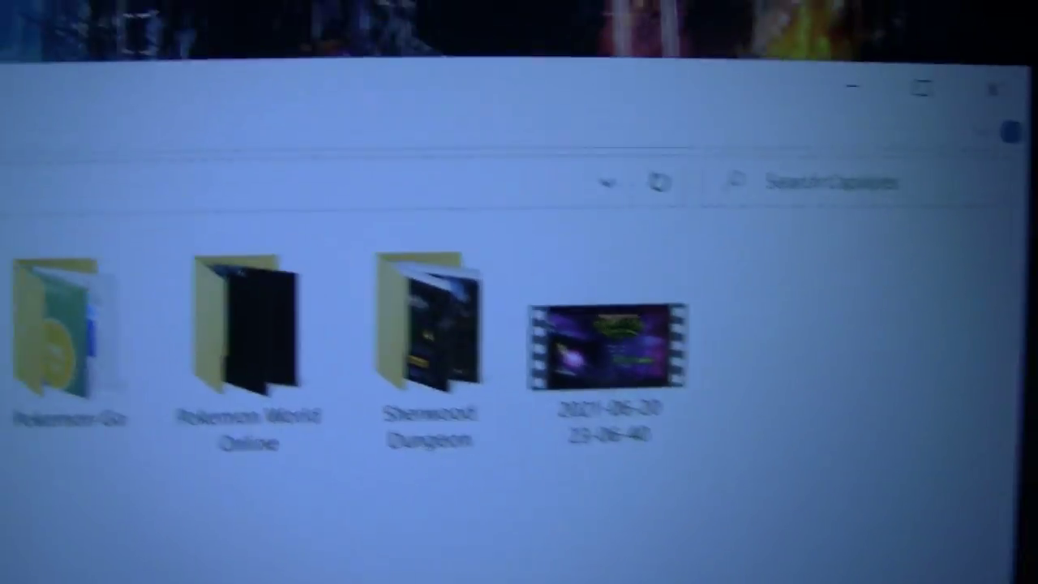
left_click(627, 324)
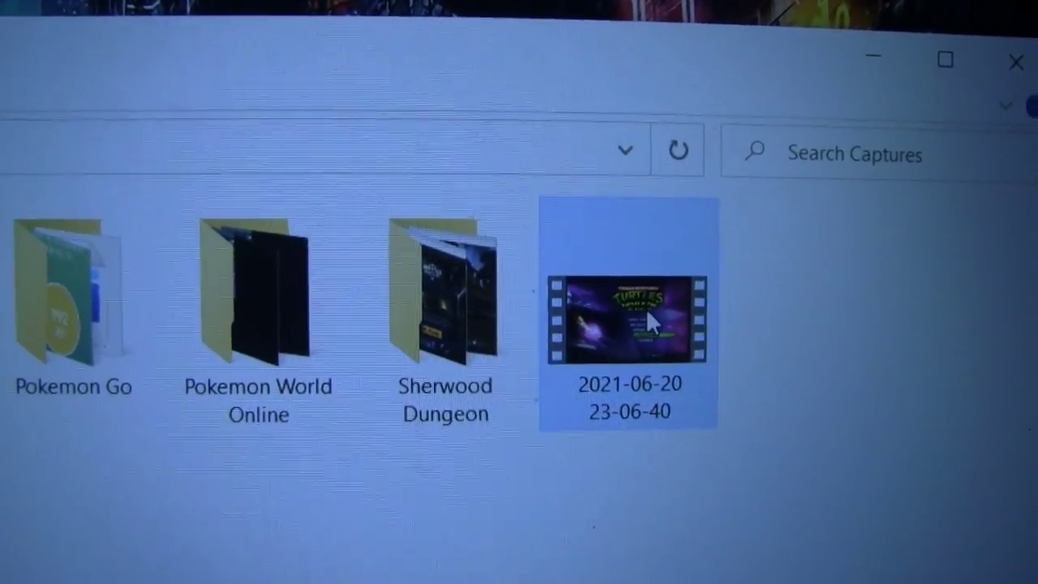
double_click(627, 318)
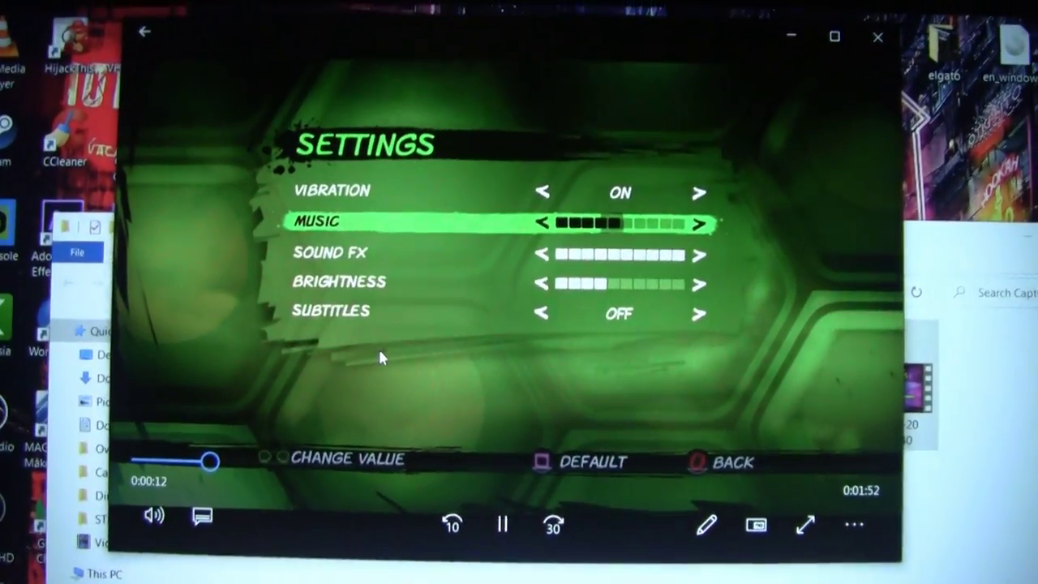
Scrub the Movies & TV timeline to a later point in the clip.
left_click_drag(209, 461, 409, 471)
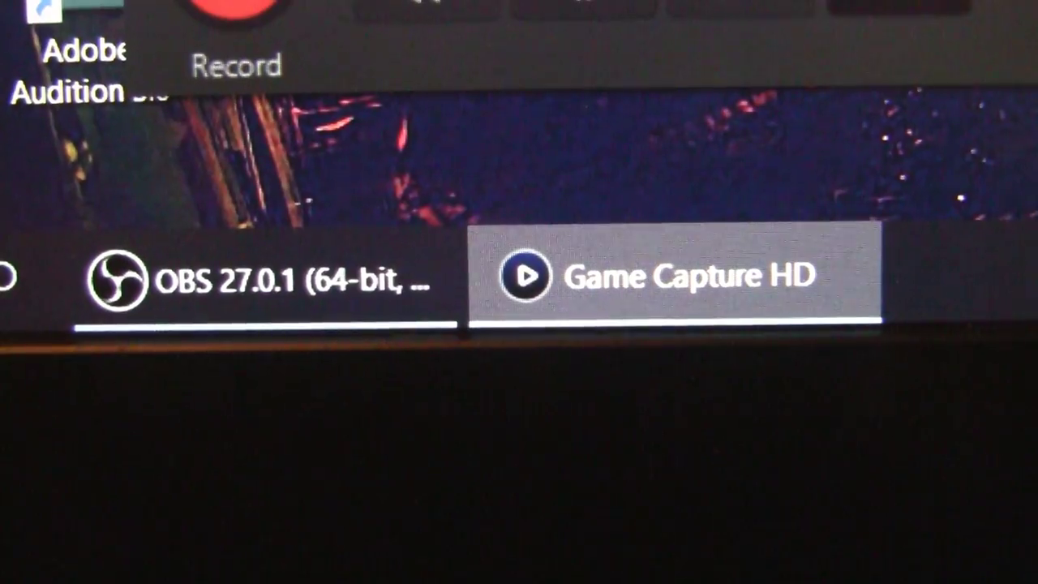
Return to OBS Studio and reopen the Elgato source's video configuration.
left_click(292, 278)
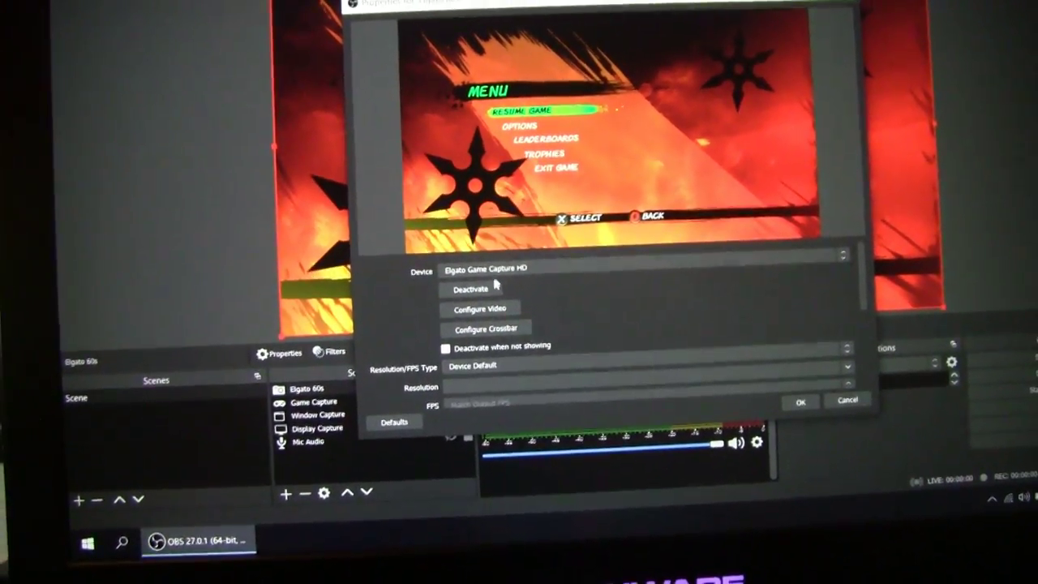
left_click(479, 308)
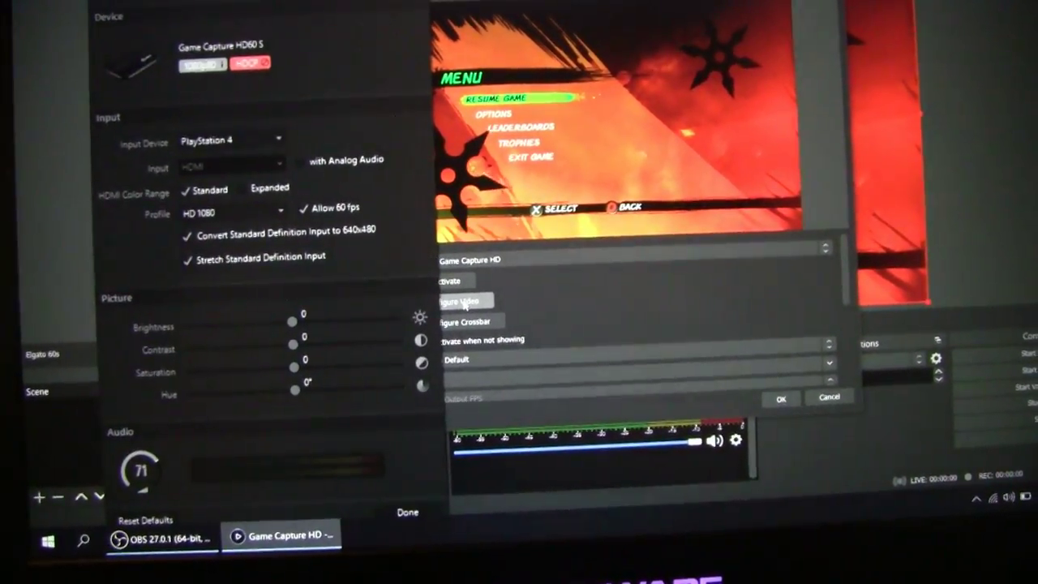